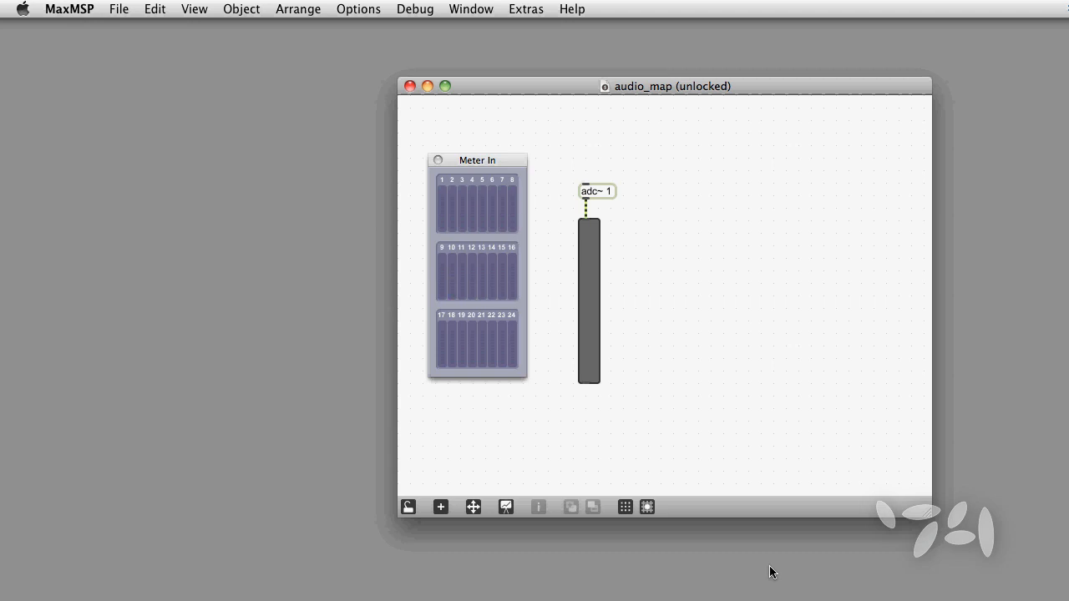
- Open the Options menu from the menu bar
{"action": "left_click", "coordinate": [358, 10]}
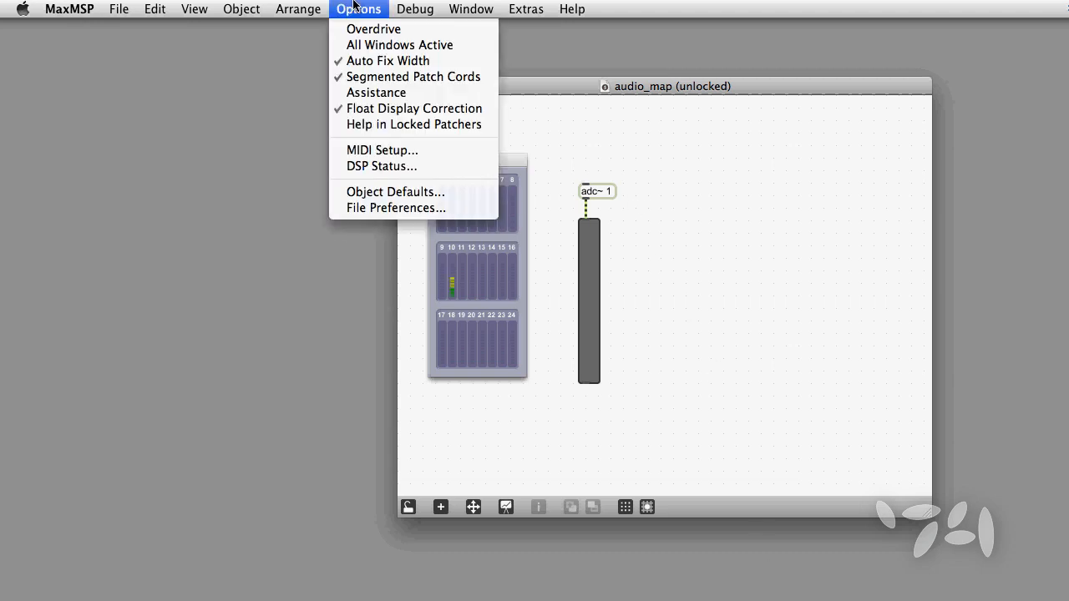
- Open DSP Status and position its window left of the audio_map patcher
{"action": "left_click", "coordinate": [381, 165]}
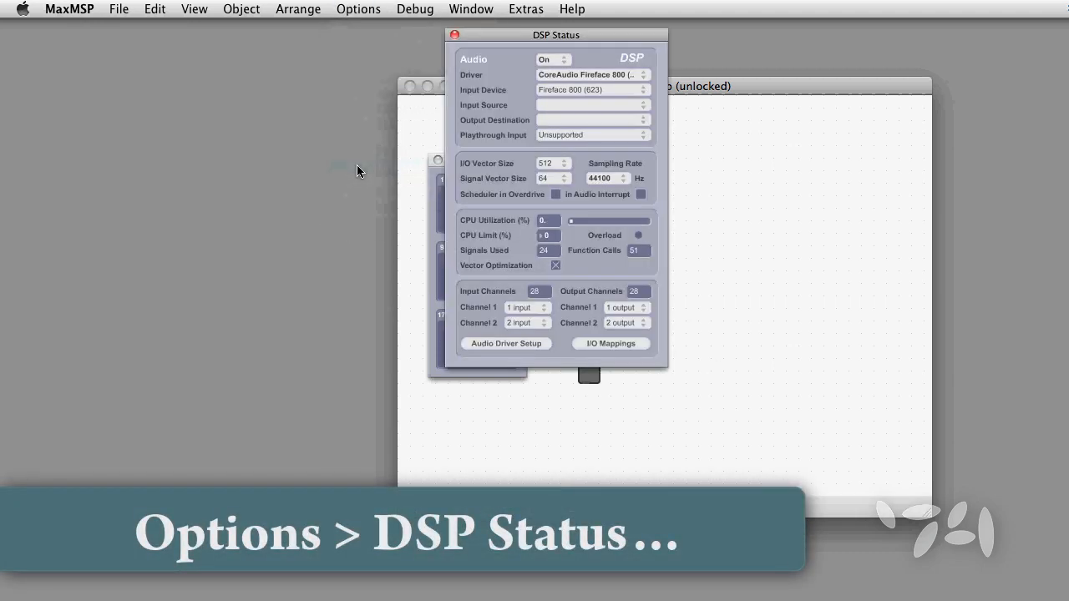
{"action": "left_click_drag", "start_coordinate": [556, 34], "coordinate": [251, 114]}
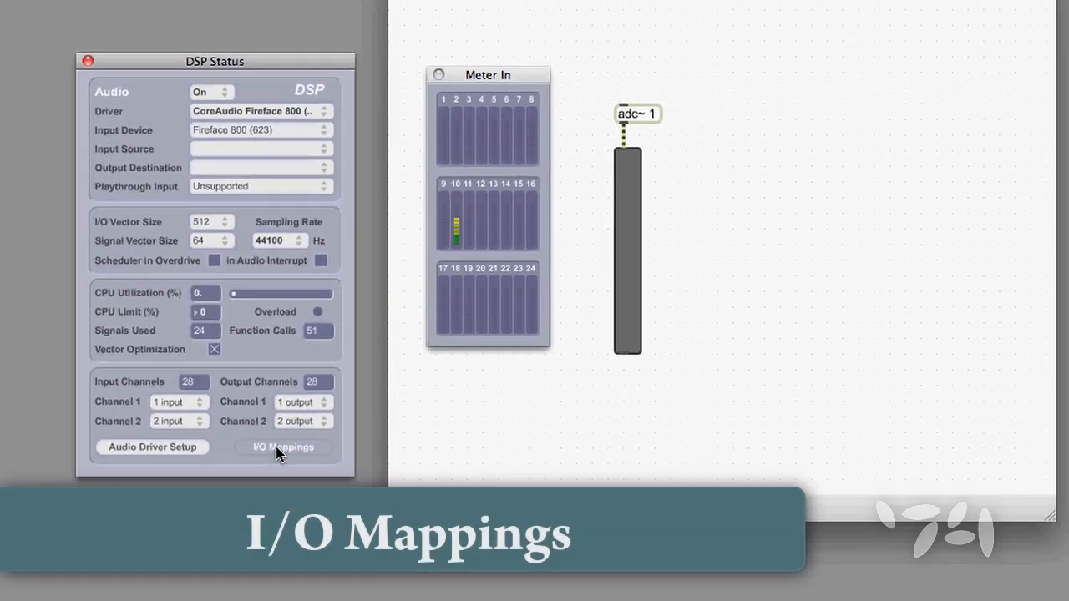
- In I/O Mappings, map hardware input 10 to logical input channel 1
{"action": "left_click", "coordinate": [283, 447]}
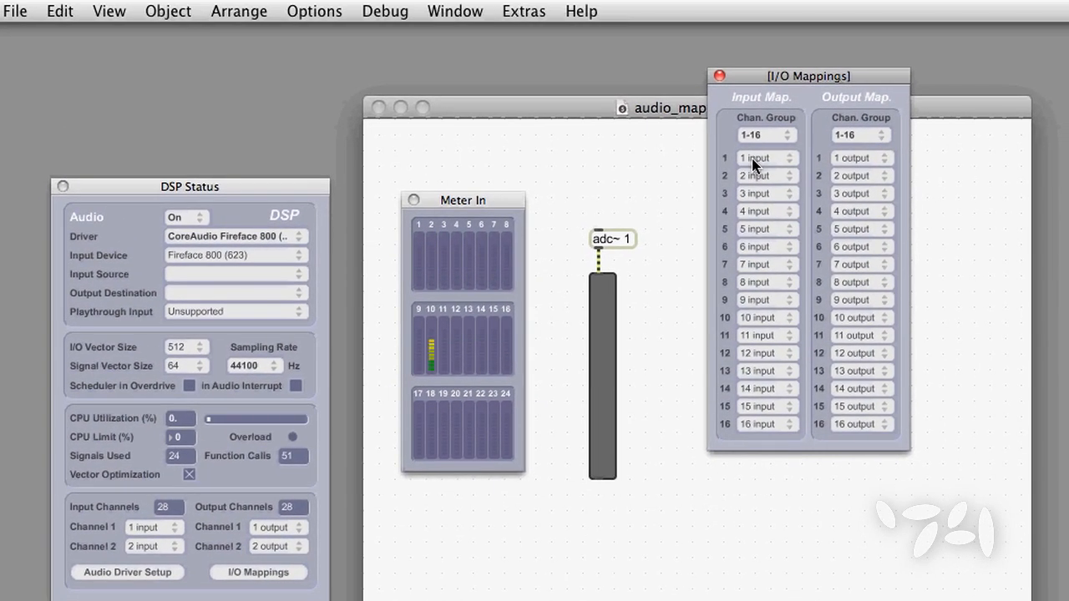
{"action": "left_click", "coordinate": [760, 158]}
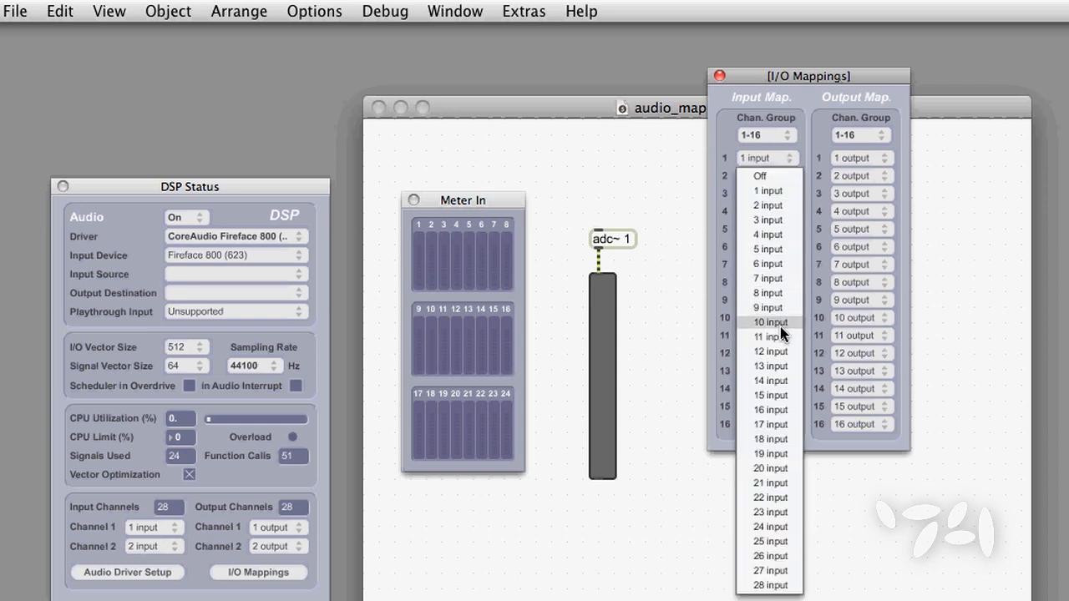
{"action": "left_click", "coordinate": [765, 323]}
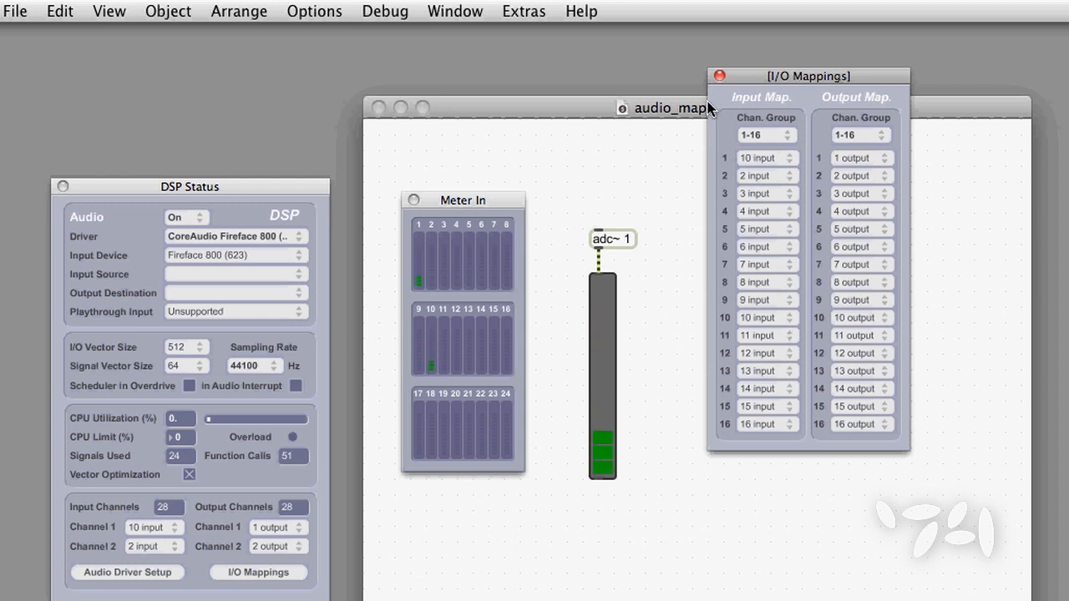
- Close I/O Mappings and set the DSP Status driver to CoreAudio Built-in Output
{"action": "left_click", "coordinate": [236, 236]}
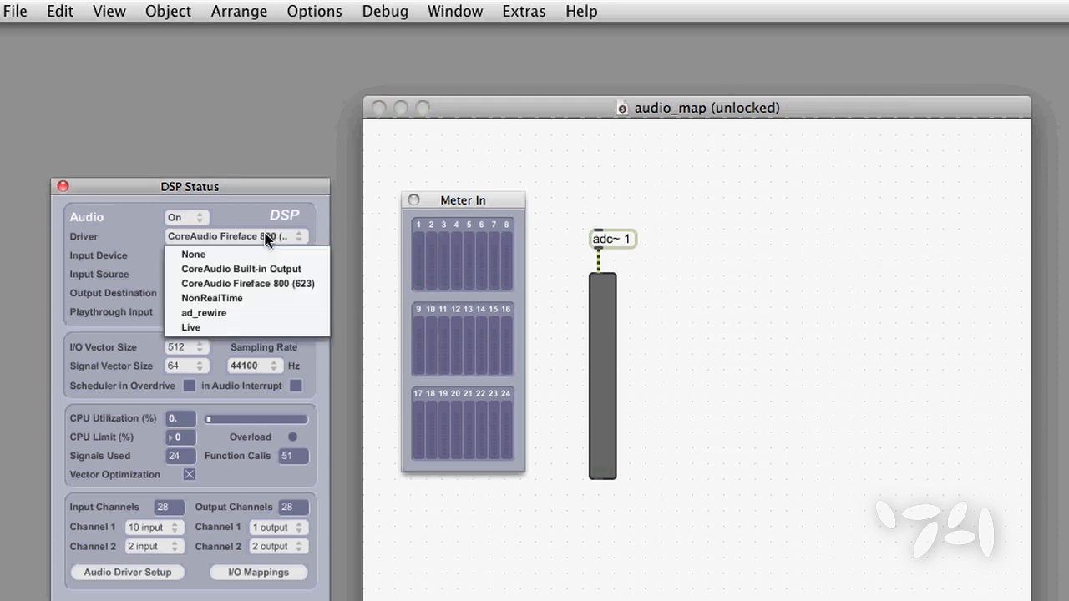
{"action": "left_click", "coordinate": [246, 283]}
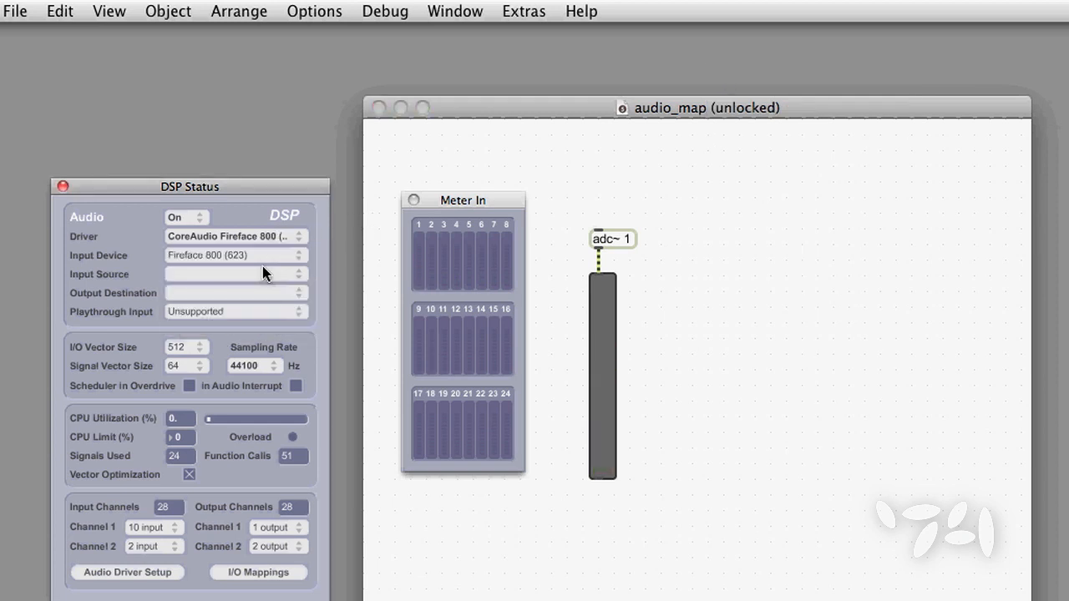
{"action": "left_click", "coordinate": [235, 236]}
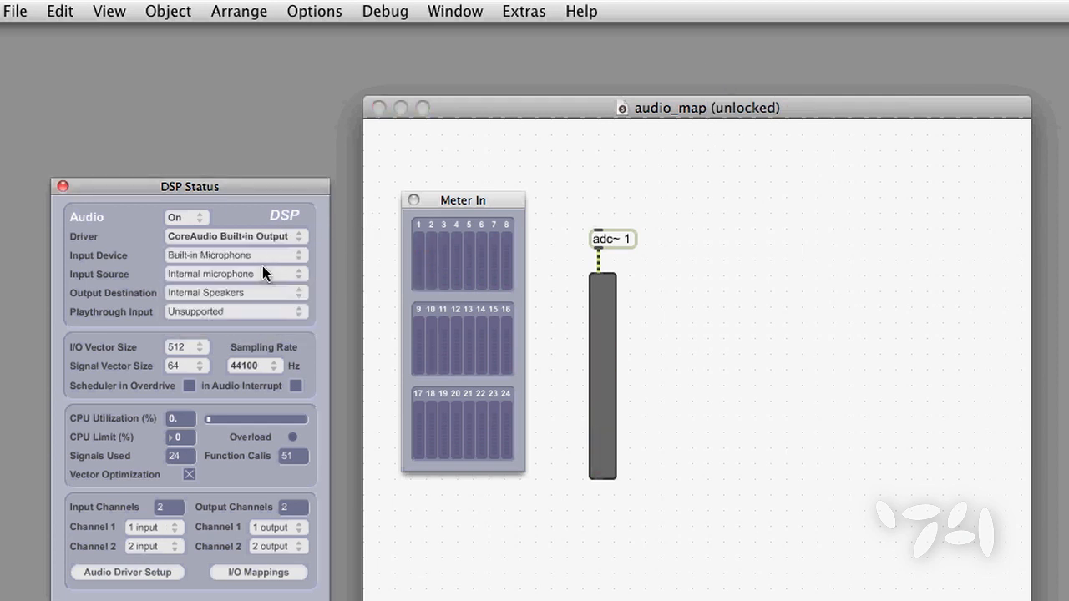